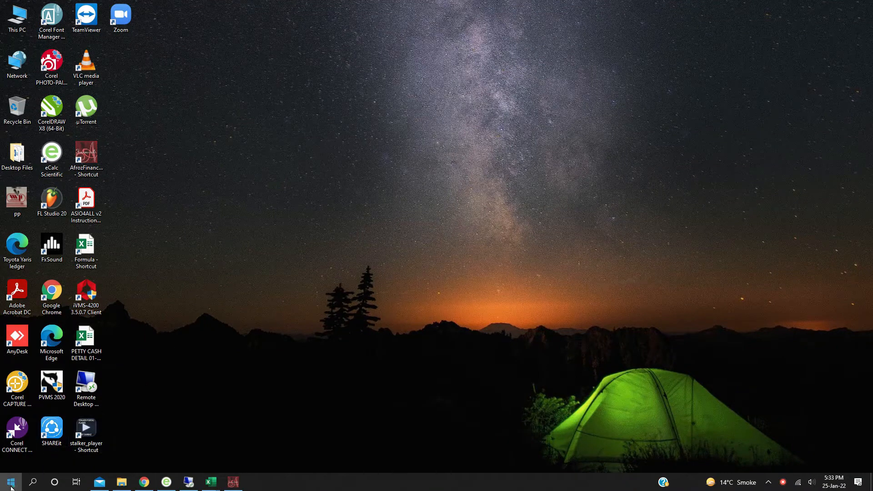
Reach the Devices section of Windows Settings from the Start menu.
{"action": "left_click", "coordinate": [14, 480]}
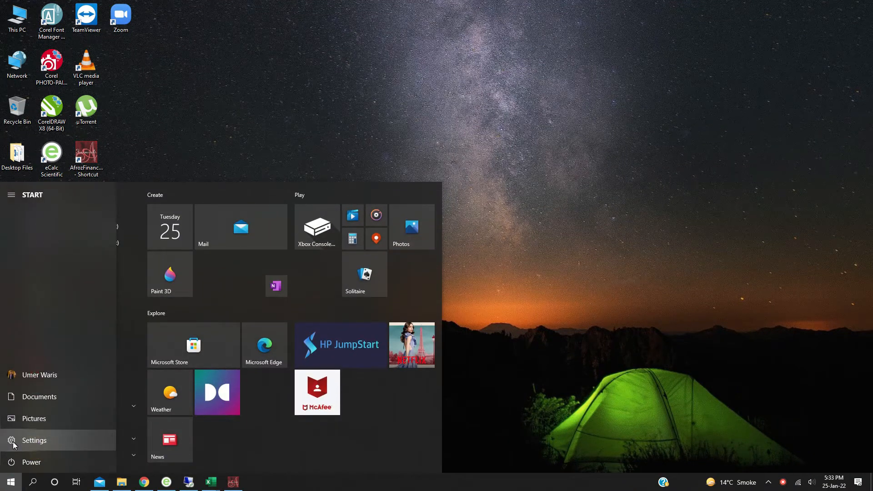
{"action": "left_click", "coordinate": [35, 440]}
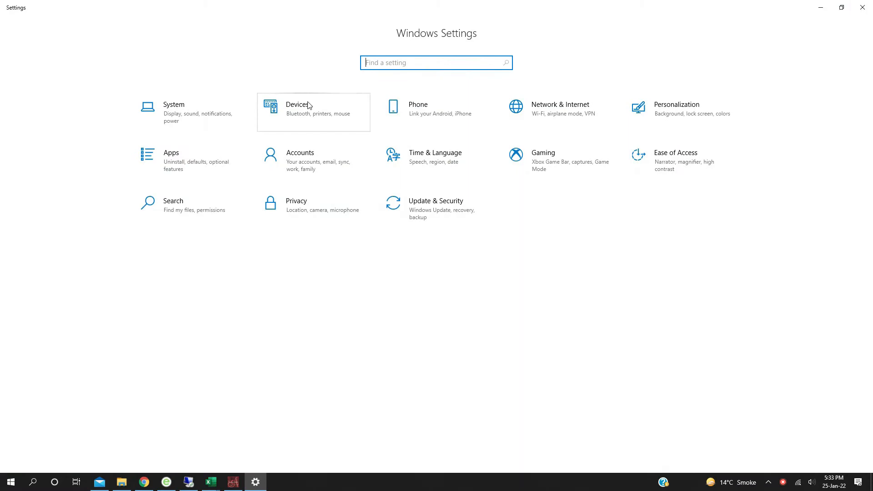
{"action": "left_click", "coordinate": [299, 109]}
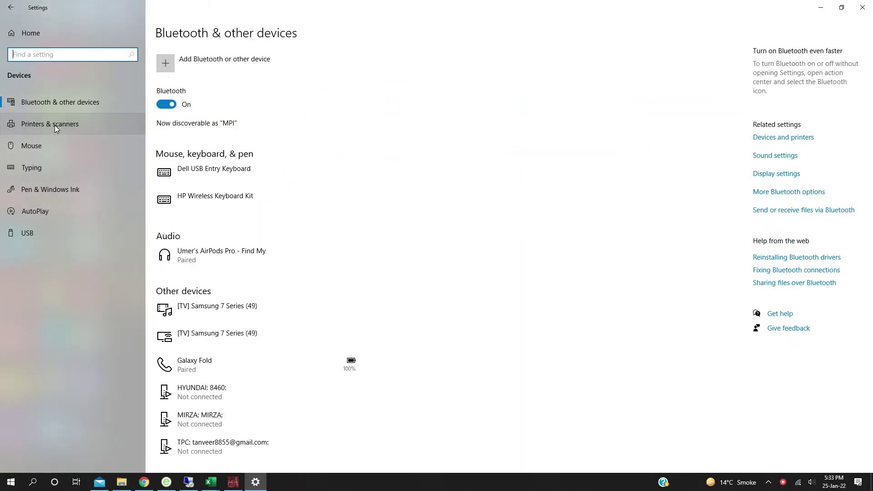
Select the EPSON LQ-310 under Printers & scanners and enter its Manage page.
{"action": "left_click", "coordinate": [50, 123]}
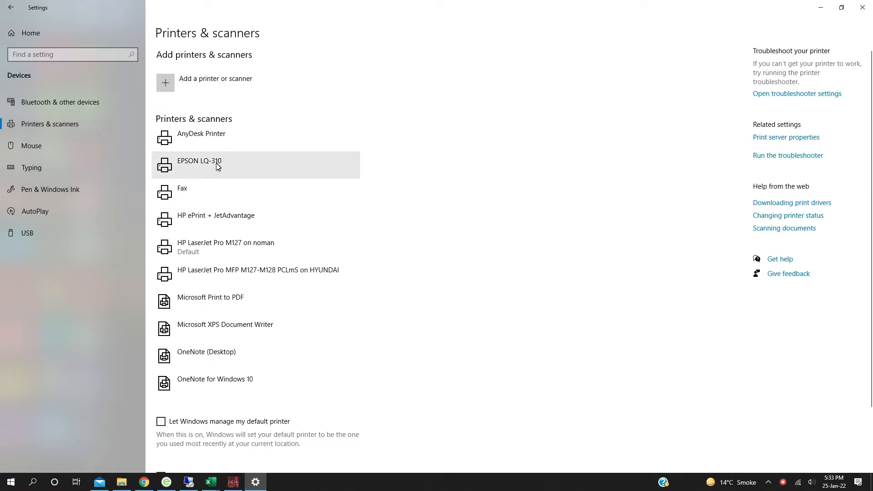
{"action": "mouse_move", "coordinate": [207, 177]}
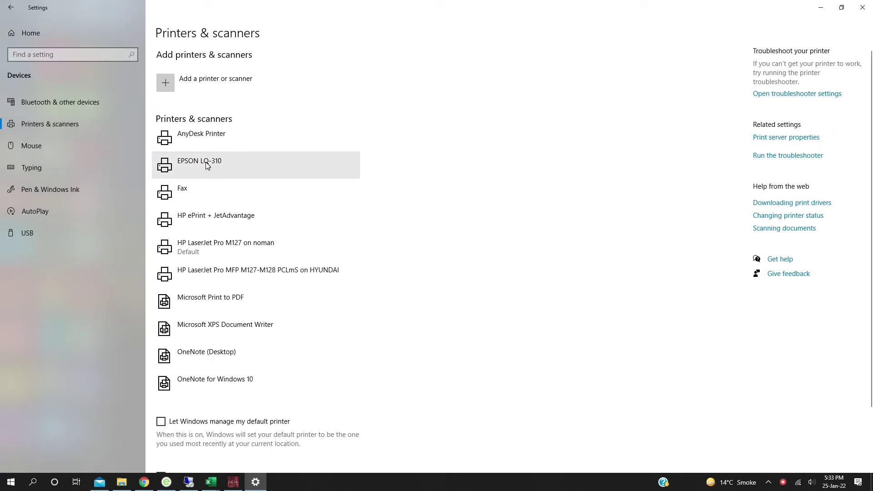
{"action": "left_click", "coordinate": [214, 162]}
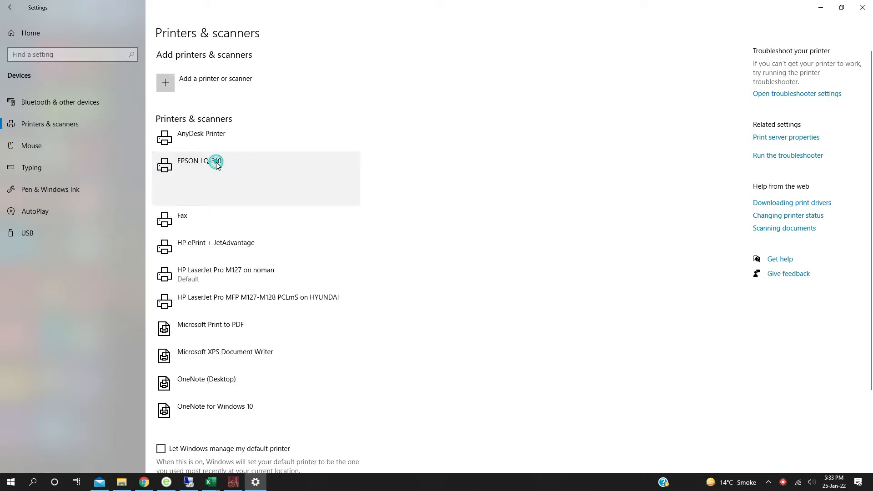
{"action": "left_click", "coordinate": [216, 165]}
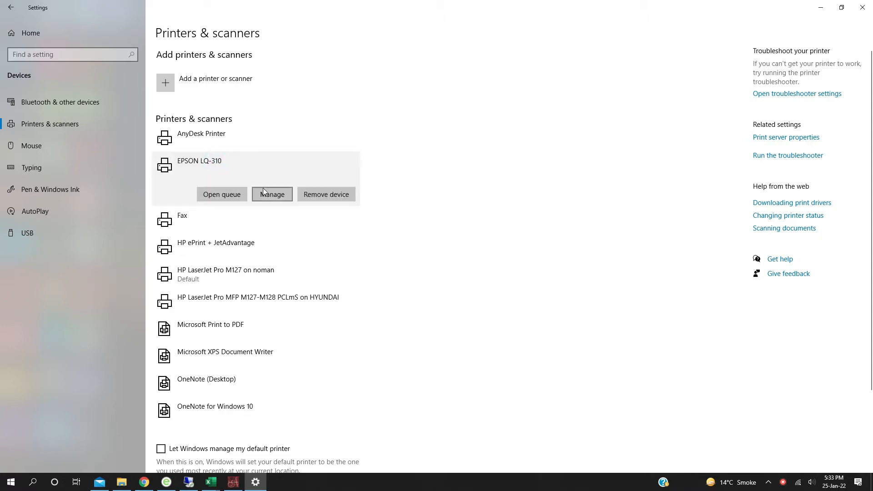
{"action": "left_click", "coordinate": [272, 193]}
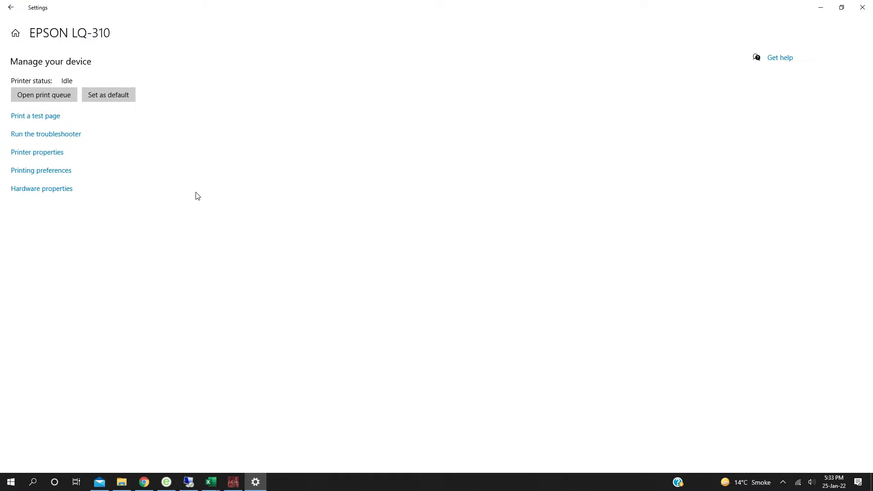
{"action": "mouse_move", "coordinate": [53, 153]}
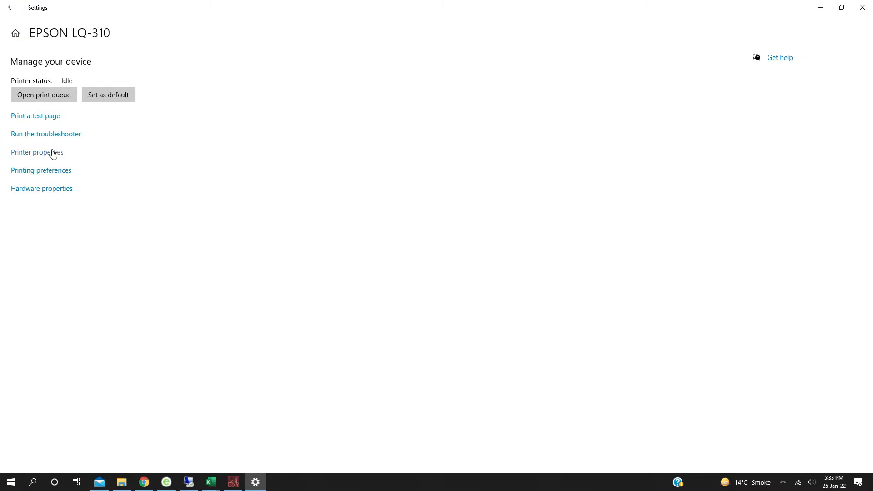
Share the EPSON LQ-310 under the share name 'EPSON LQ-310' in Printer properties and confirm.
{"action": "left_click", "coordinate": [36, 152]}
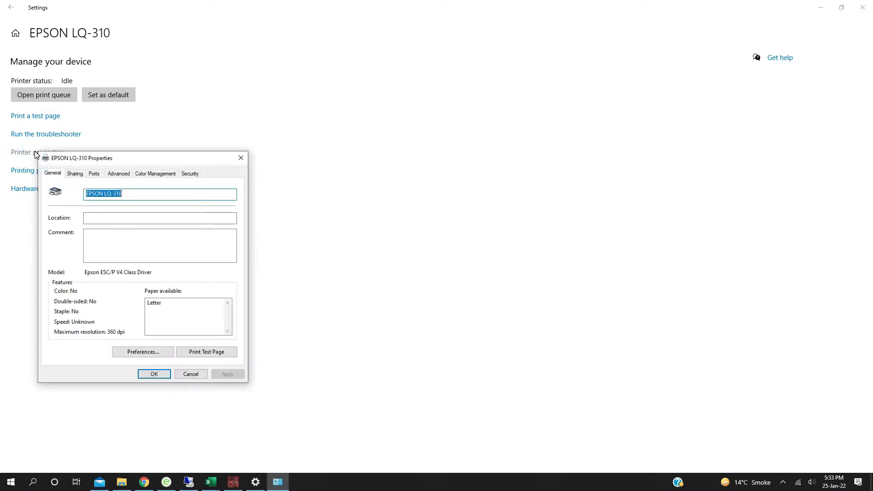
{"action": "left_click", "coordinate": [74, 173]}
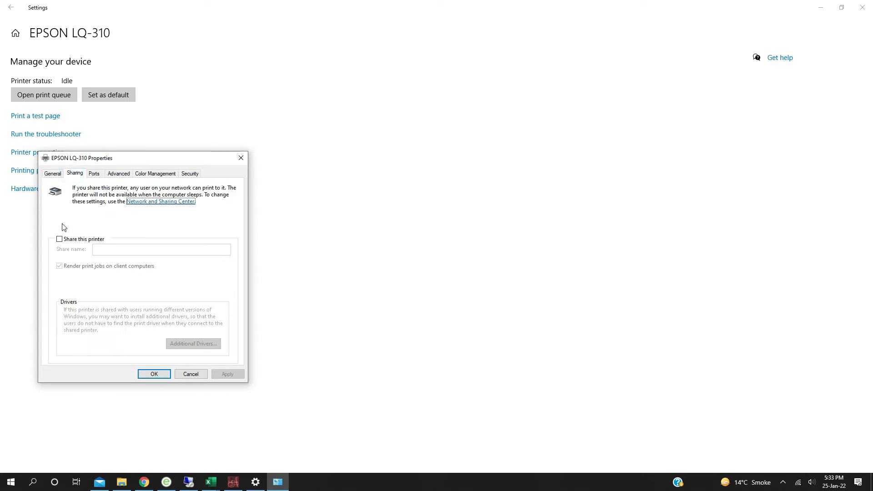
{"action": "left_click", "coordinate": [59, 238]}
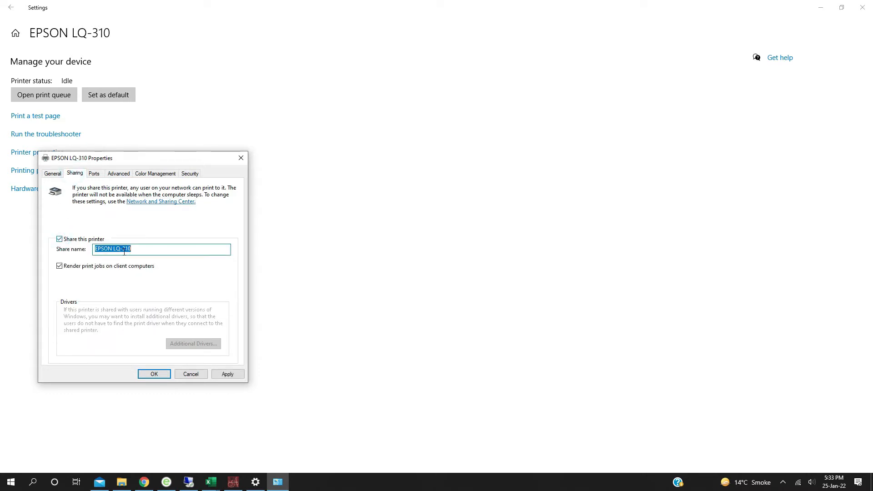
{"action": "left_click", "coordinate": [149, 249]}
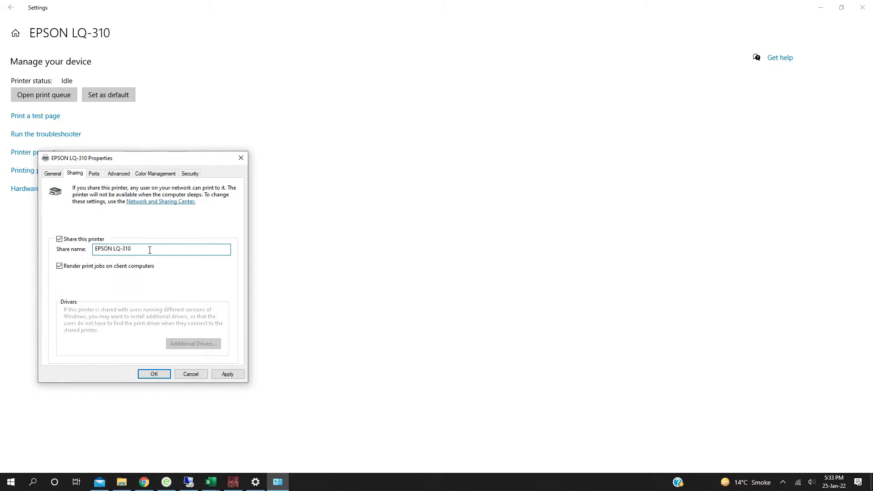
{"action": "key", "text": "ctrl+a"}
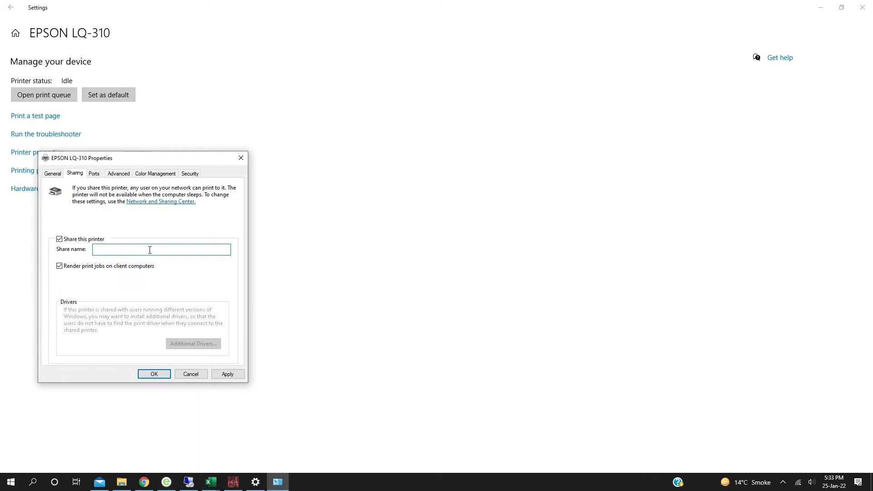
{"action": "type", "text": "EPSON LQ-310"}
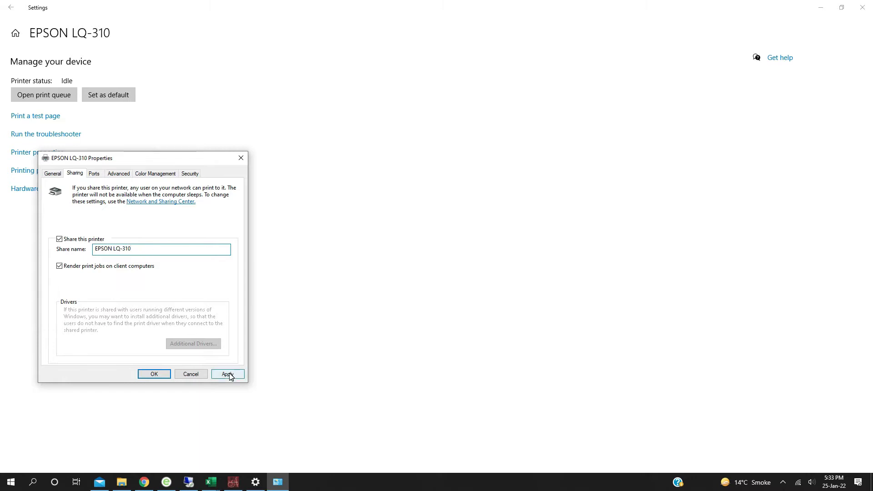
{"action": "left_click", "coordinate": [227, 373]}
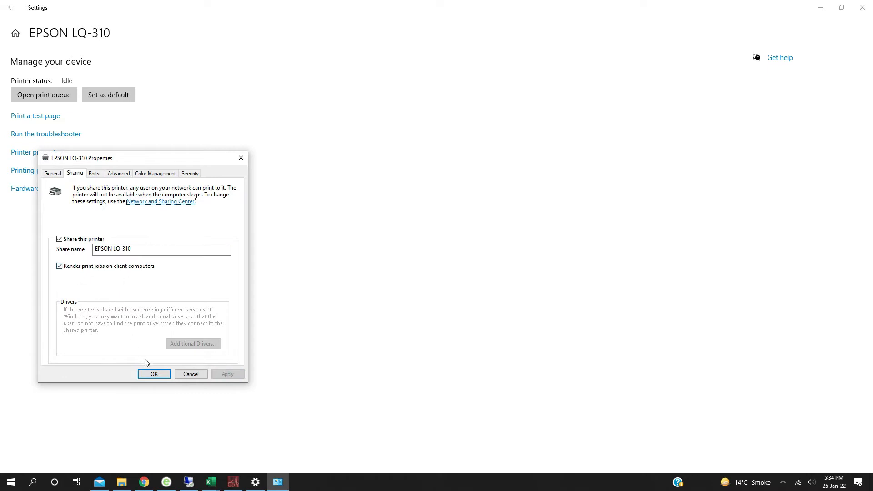
{"action": "left_click", "coordinate": [153, 373]}
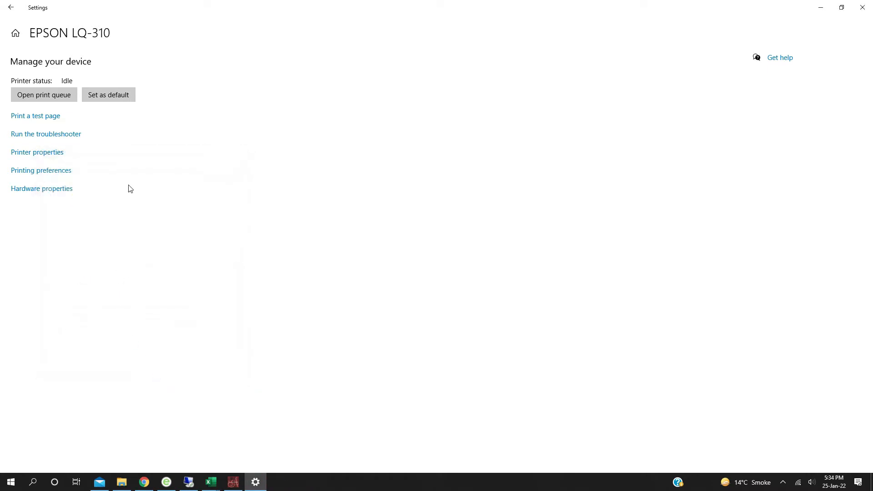
{"action": "mouse_move", "coordinate": [862, 7]}
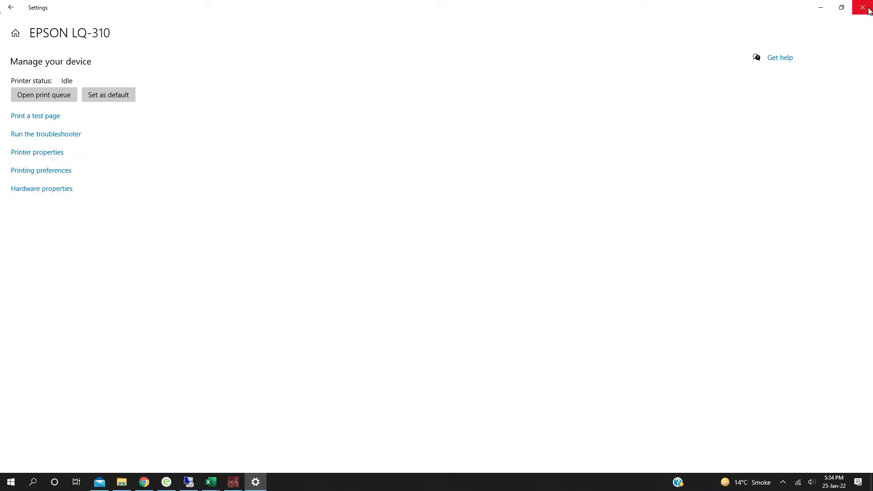
Close Settings and browse the \\MPI network shares from the Run dialog.
{"action": "left_click", "coordinate": [863, 7]}
{"action": "type", "text": "\\\\noman"}
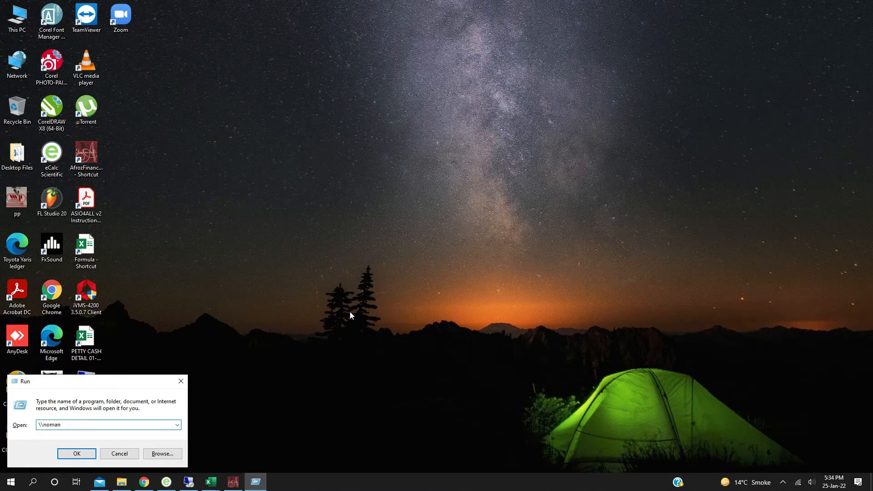
{"action": "type", "text": "\\\\MP"}
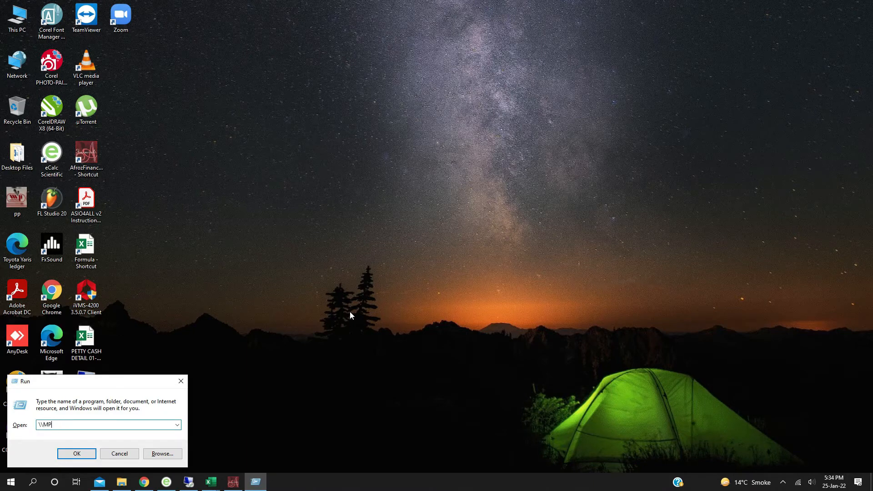
{"action": "left_click", "coordinate": [77, 453]}
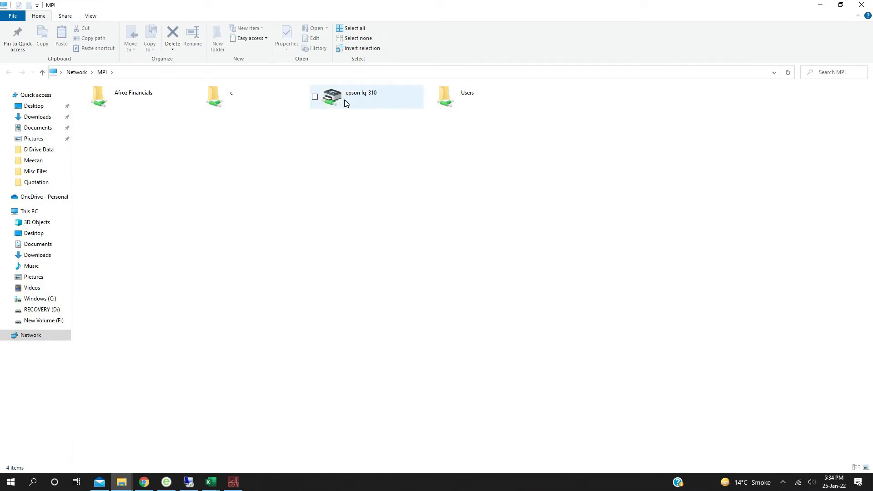
Connect to the shared epson lq-310 on \\MPI and set it as the default printer.
{"action": "double_click", "coordinate": [331, 95]}
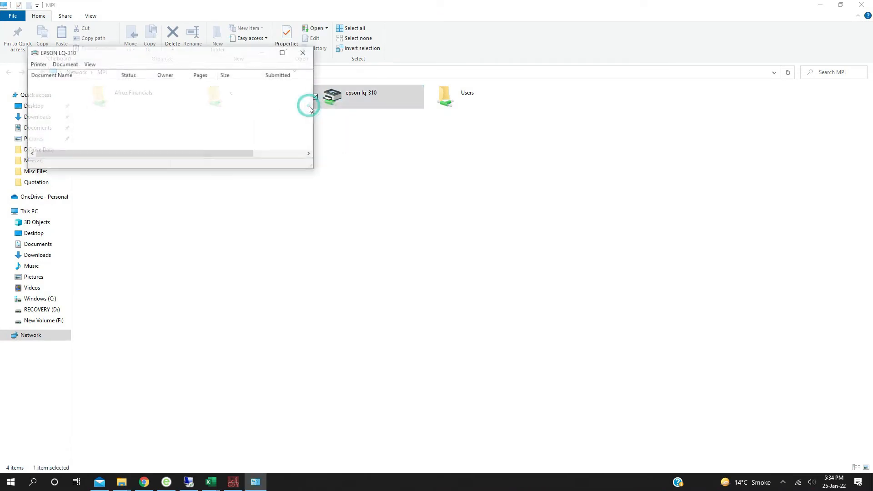
{"action": "left_click", "coordinate": [38, 64]}
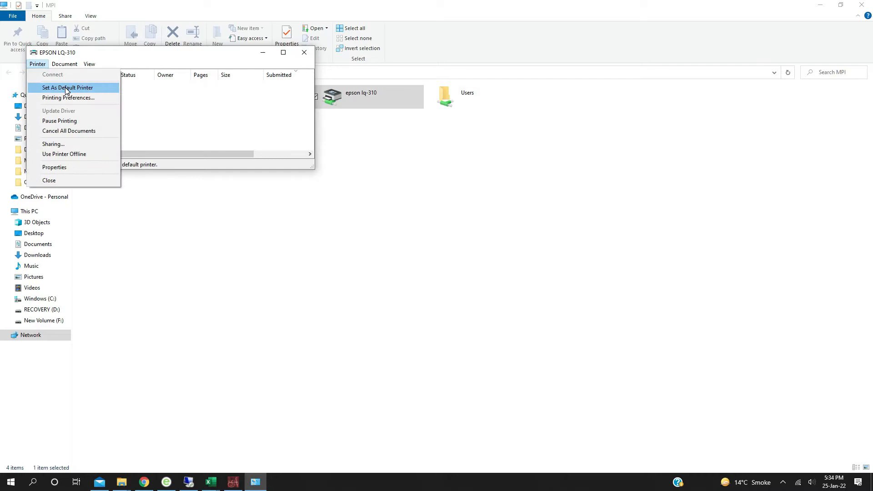
{"action": "left_click", "coordinate": [67, 88]}
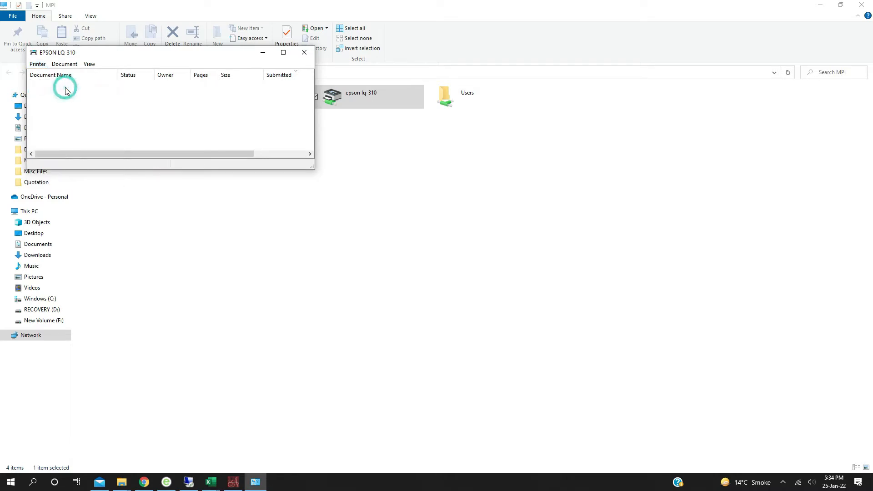
{"action": "left_click", "coordinate": [38, 64]}
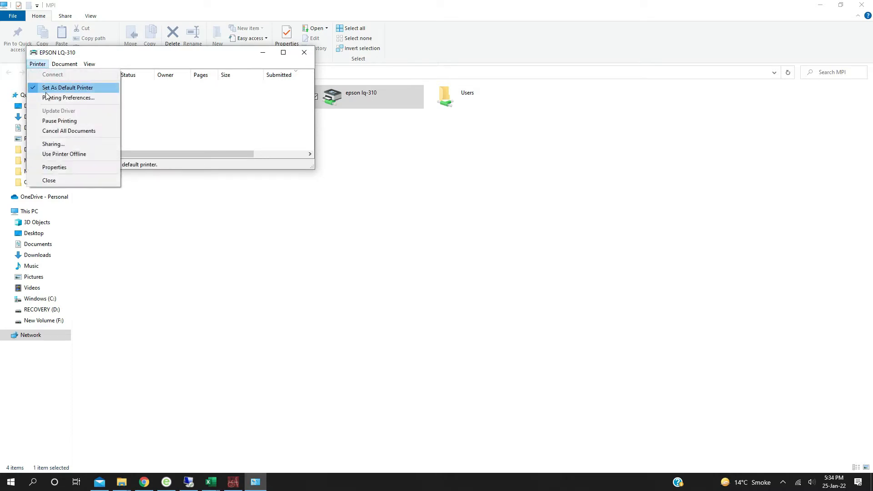
{"action": "left_click", "coordinate": [69, 98]}
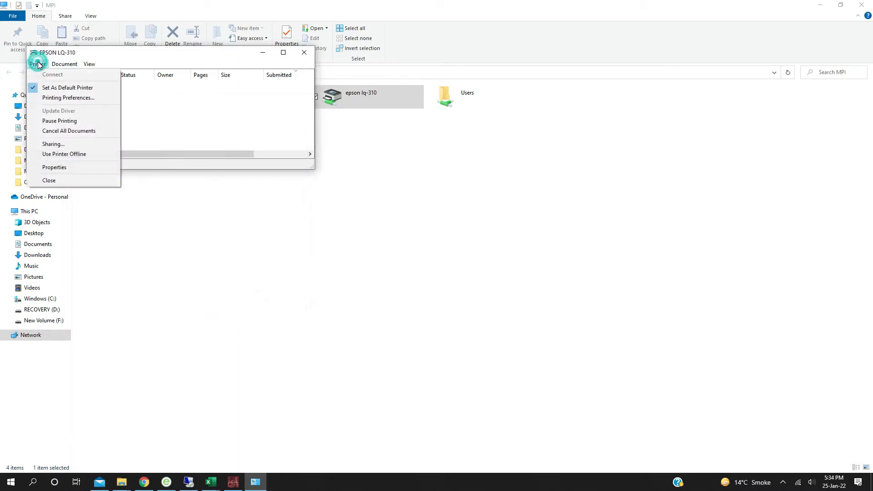
{"action": "mouse_move", "coordinate": [62, 145]}
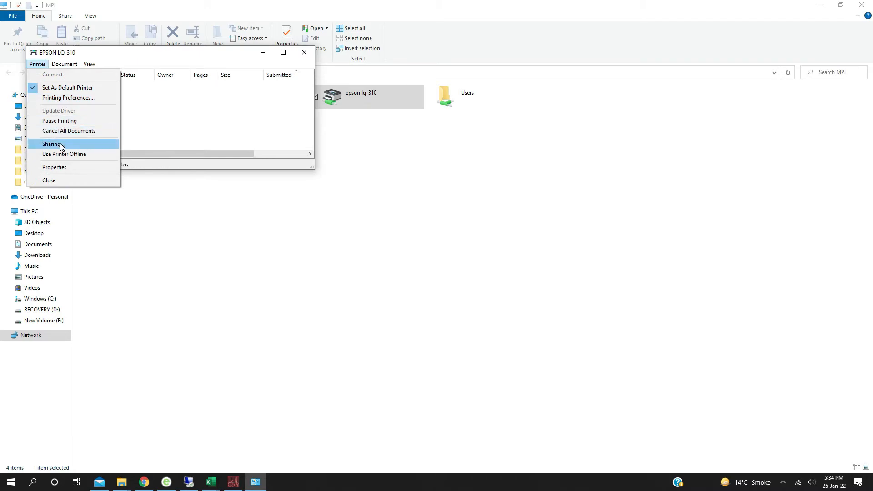
Review the EPSON LQ-310's Sharing, Ports, Advanced and Color Management property pages.
{"action": "left_click", "coordinate": [51, 144]}
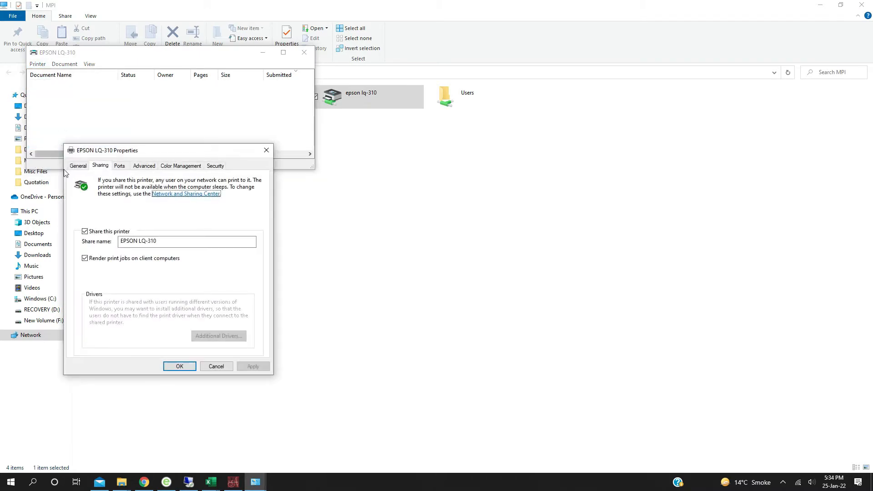
{"action": "mouse_move", "coordinate": [110, 171]}
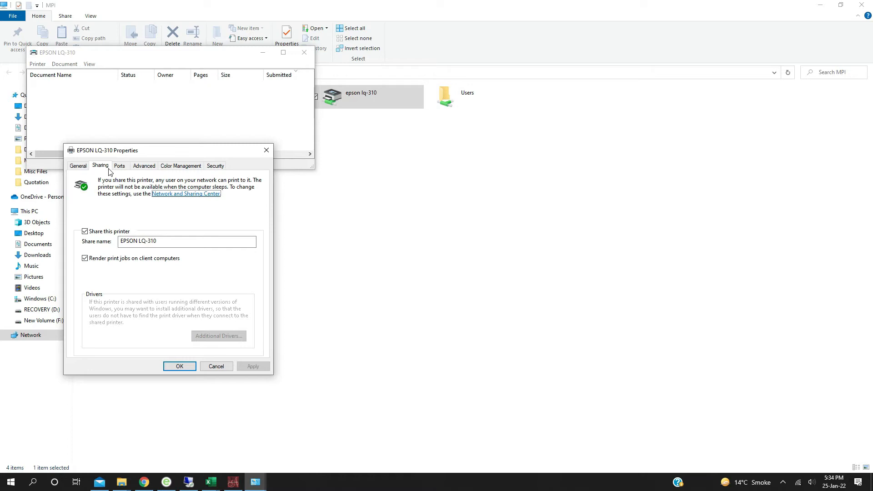
{"action": "left_click", "coordinate": [120, 165]}
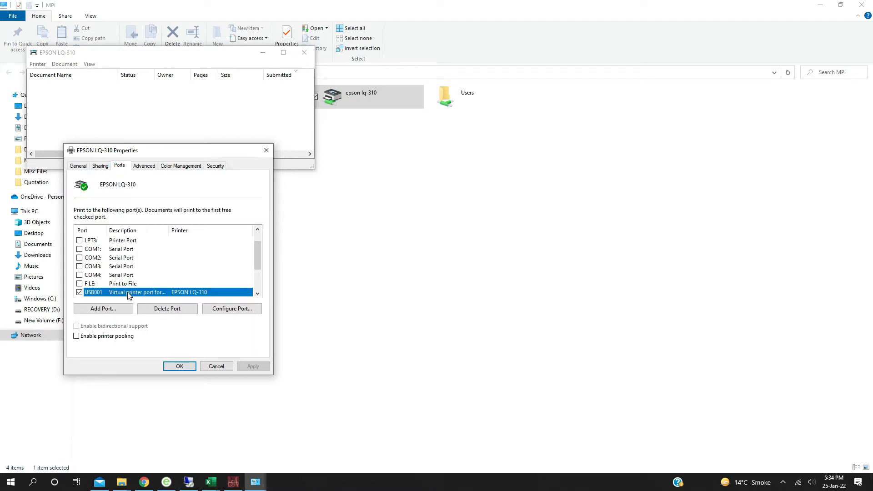
{"action": "left_click", "coordinate": [141, 166]}
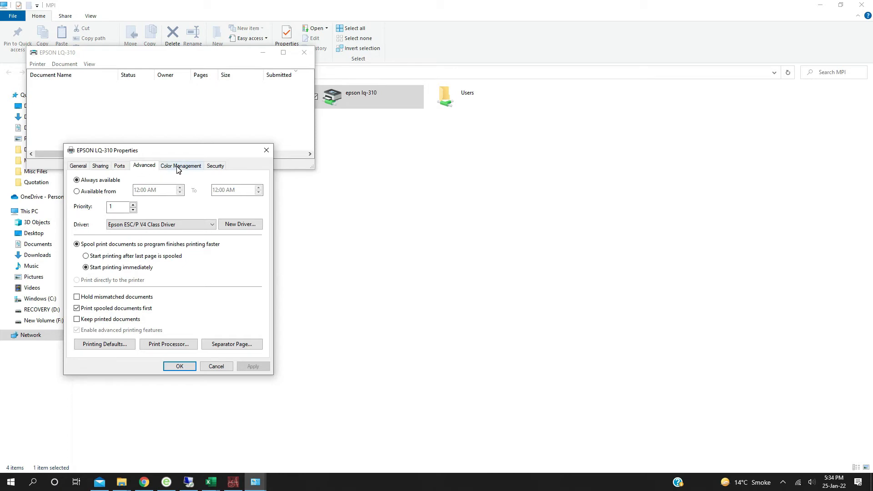
{"action": "left_click", "coordinate": [216, 165]}
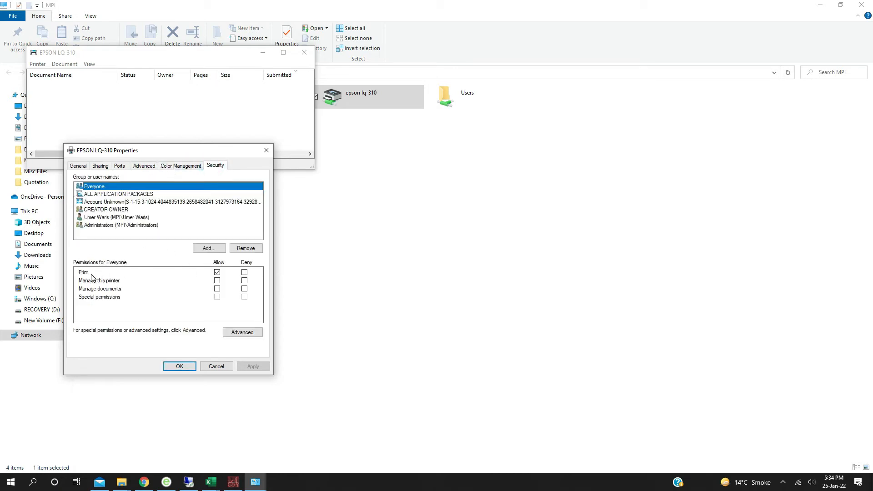
{"action": "mouse_move", "coordinate": [204, 290]}
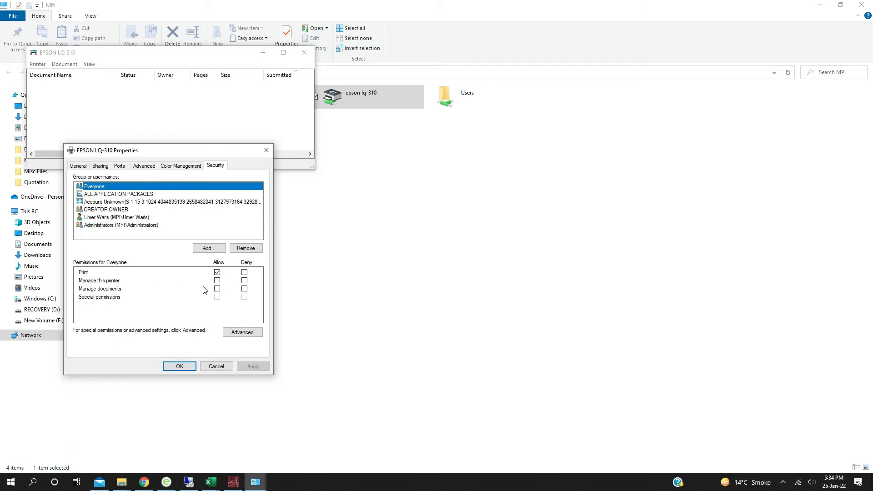
Allow Everyone to Manage this printer and Manage documents on the EPSON LQ-310 and apply.
{"action": "left_click", "coordinate": [217, 280]}
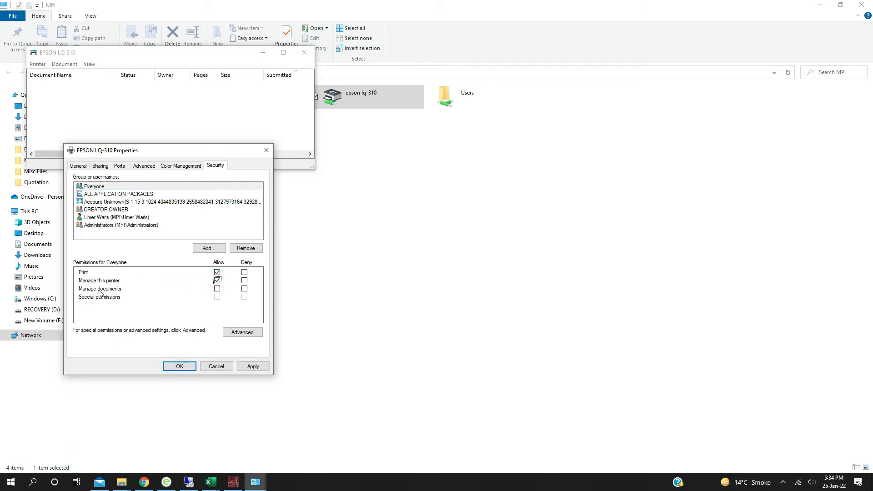
{"action": "left_click", "coordinate": [216, 289]}
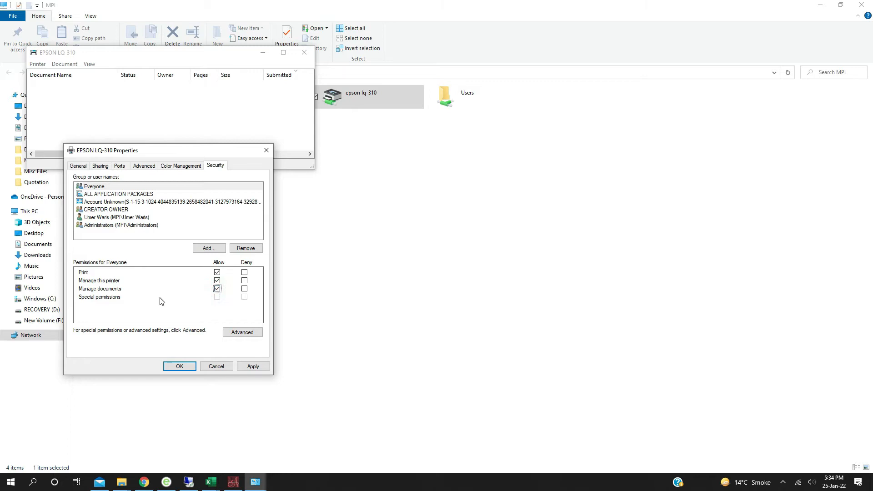
{"action": "mouse_move", "coordinate": [232, 320]}
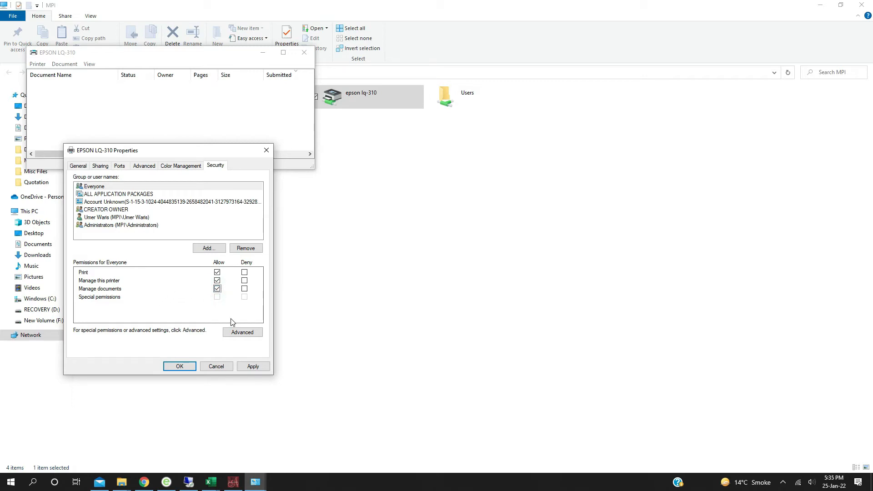
{"action": "left_click", "coordinate": [94, 185]}
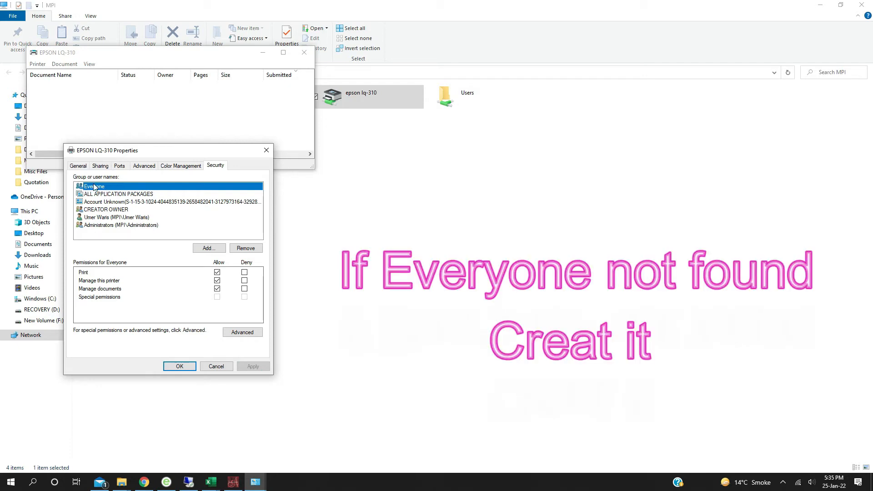
{"action": "mouse_move", "coordinate": [105, 188]}
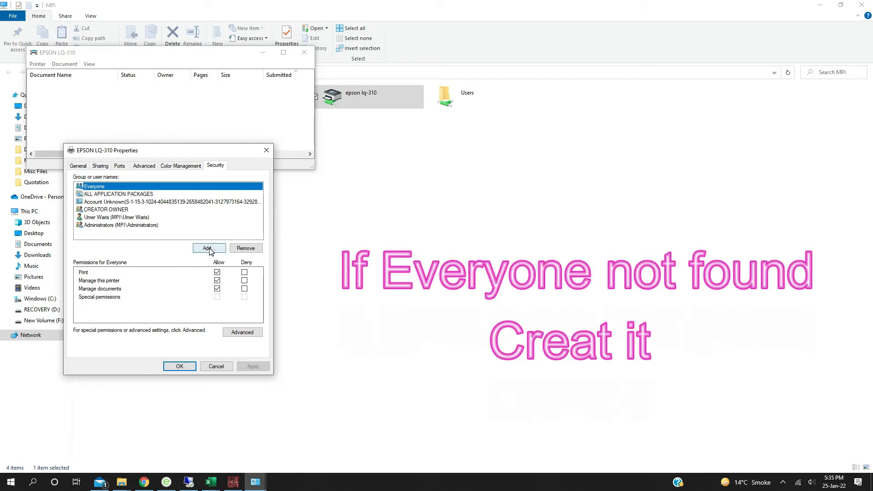
{"action": "left_click", "coordinate": [208, 248]}
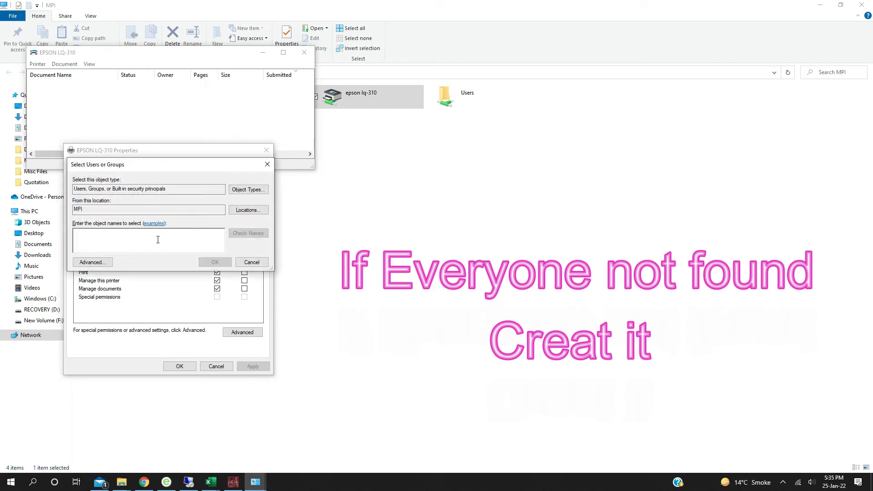
{"action": "left_click", "coordinate": [92, 261]}
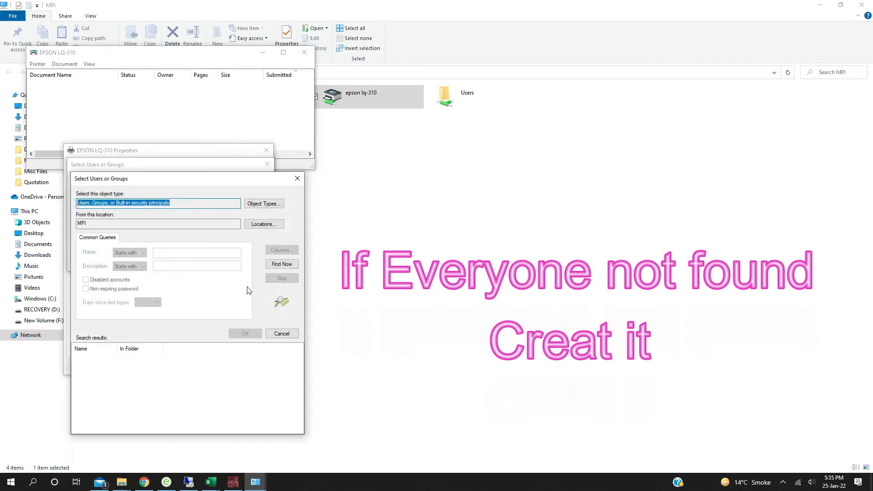
{"action": "left_click", "coordinate": [282, 264]}
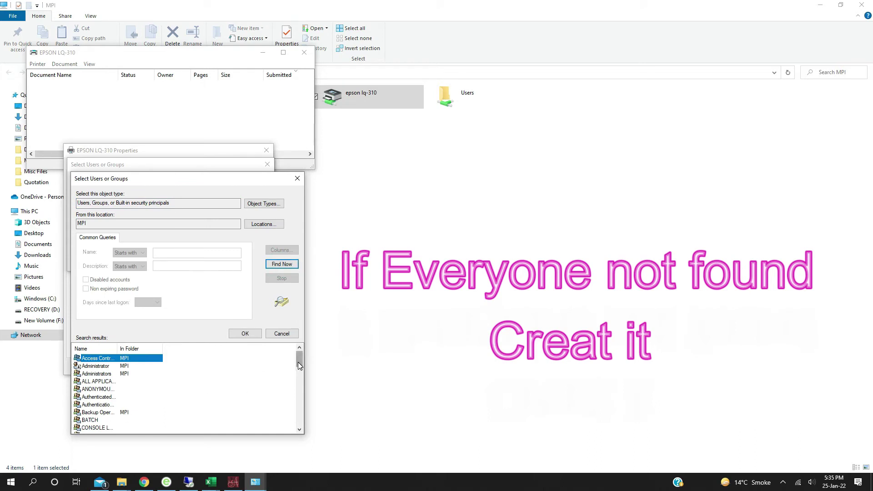
{"action": "scroll", "scroll_direction": "down", "scroll_amount": 3}
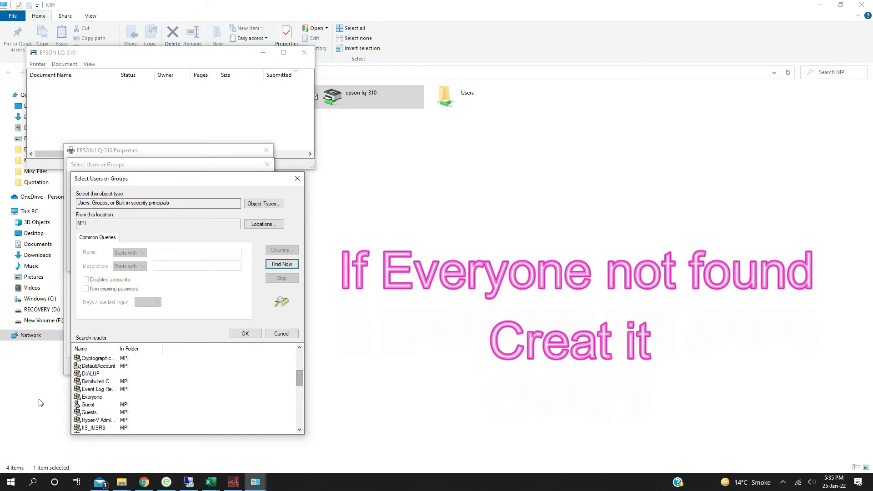
{"action": "left_click", "coordinate": [92, 396]}
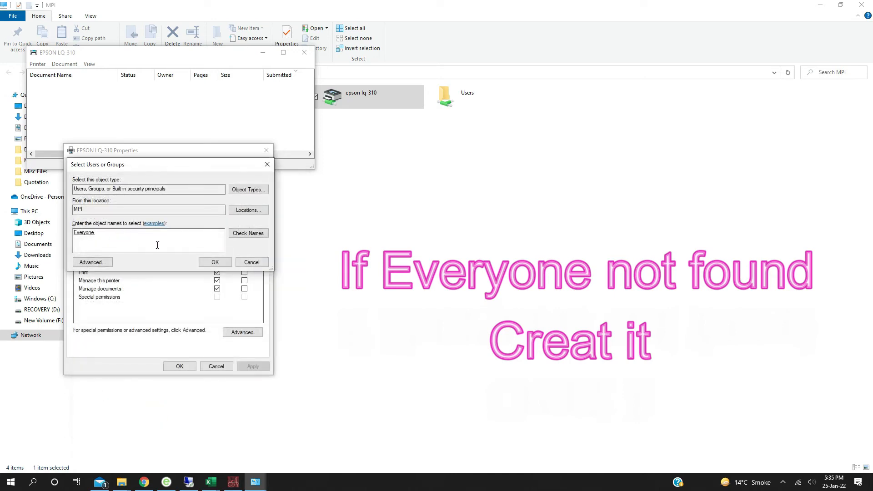
{"action": "left_click", "coordinate": [214, 262]}
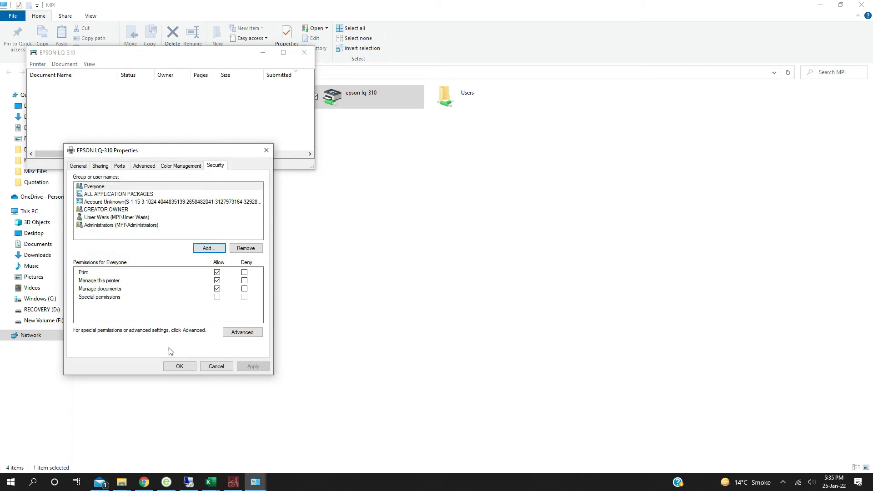
{"action": "mouse_move", "coordinate": [216, 366]}
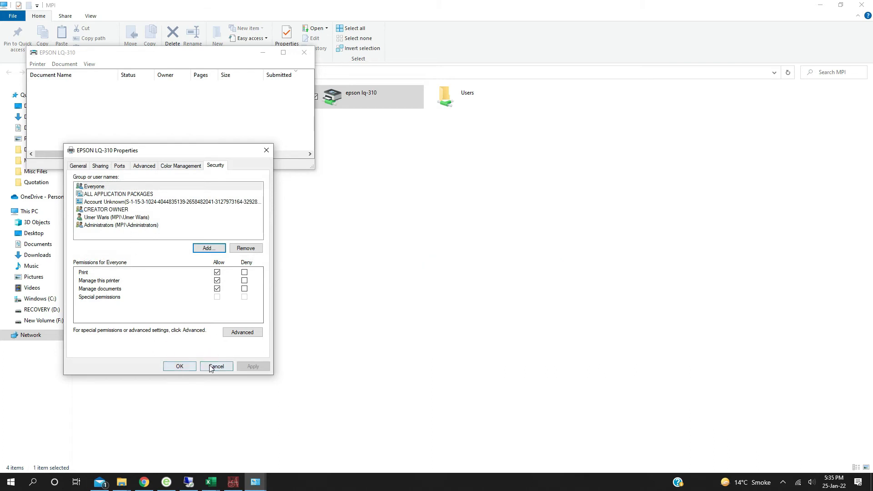
Close the EPSON LQ-310 properties, its print queue and the network folder window.
{"action": "left_click", "coordinate": [216, 365]}
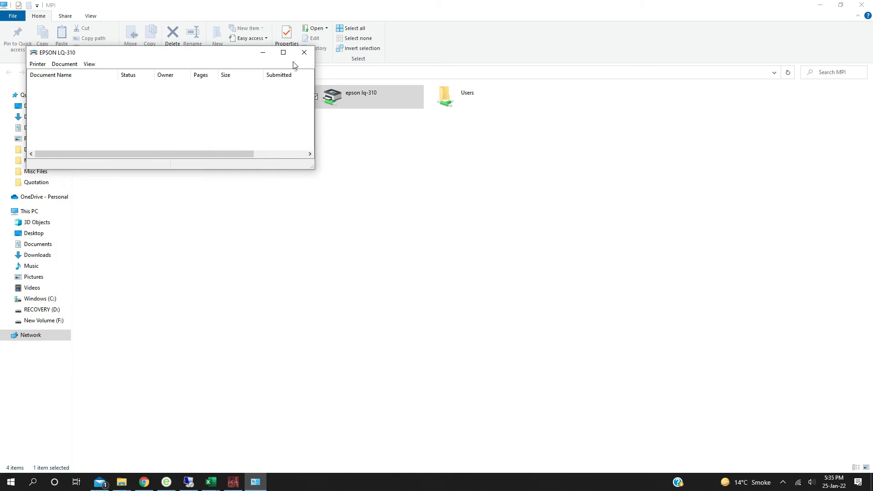
{"action": "left_click", "coordinate": [304, 52]}
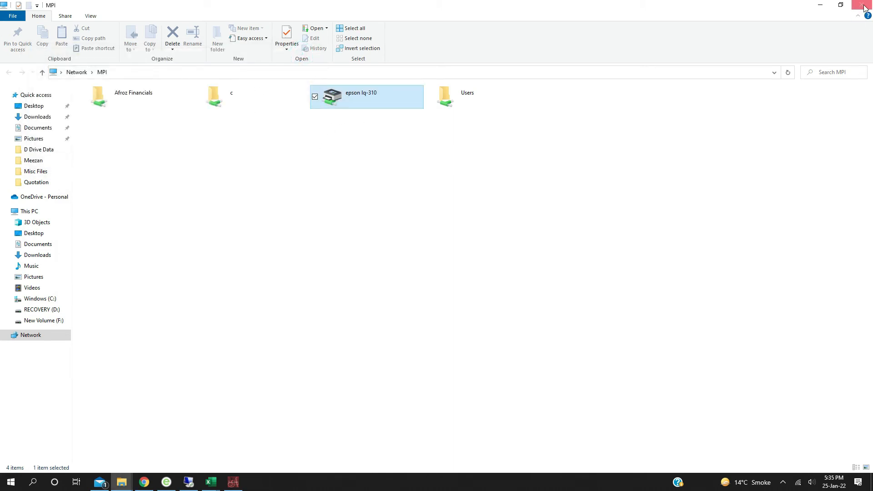
{"action": "left_click", "coordinate": [858, 5]}
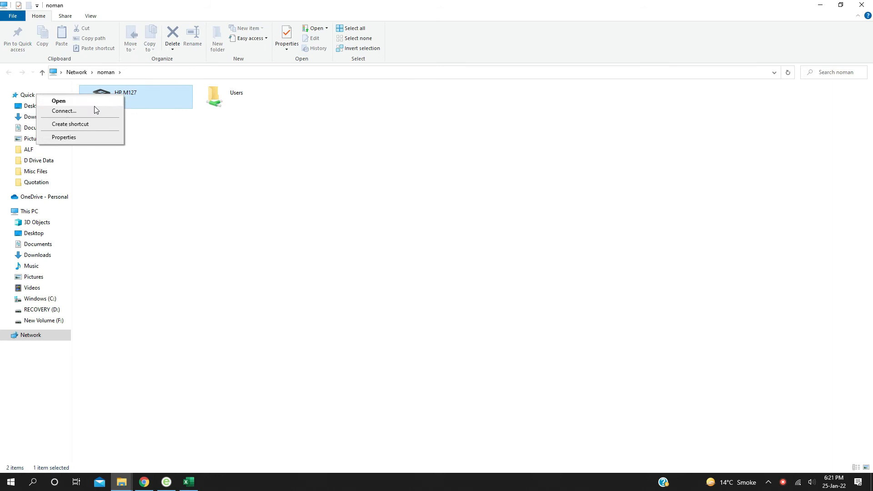
Connect to noman's shared HP LaserJet Pro M127 and set it as the default printer.
{"action": "left_click", "coordinate": [64, 111]}
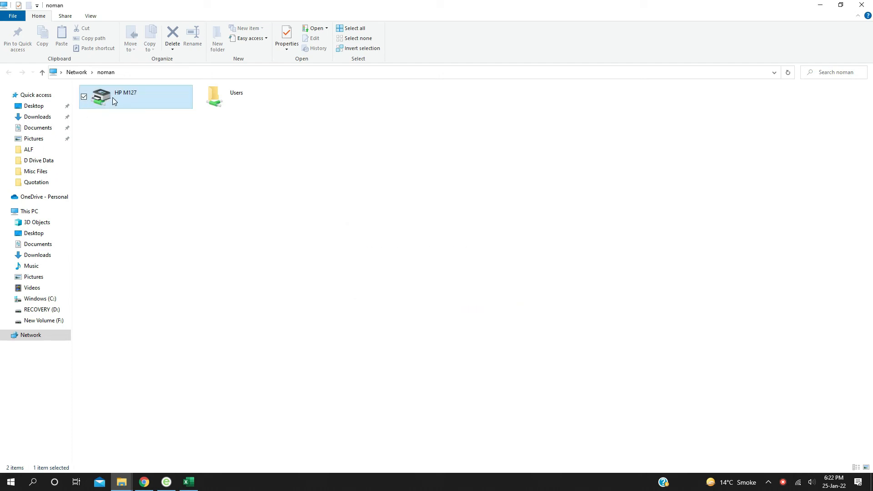
{"action": "double_click", "coordinate": [101, 98]}
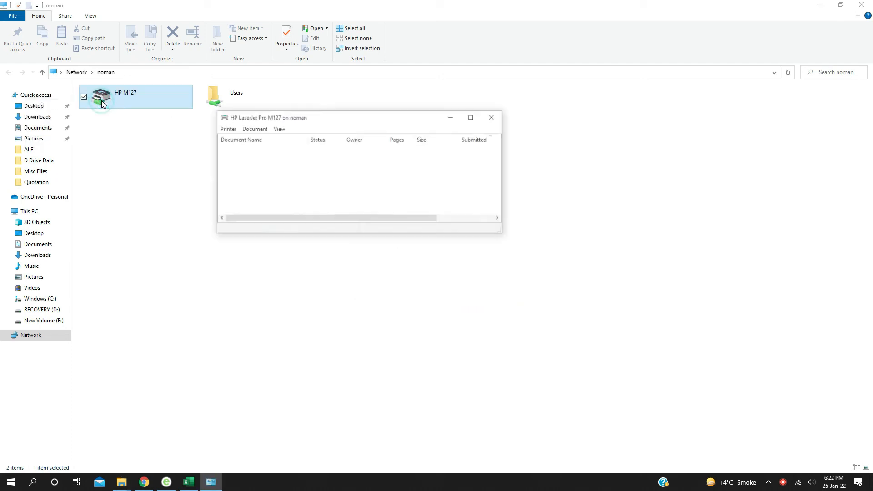
{"action": "left_click", "coordinate": [228, 129]}
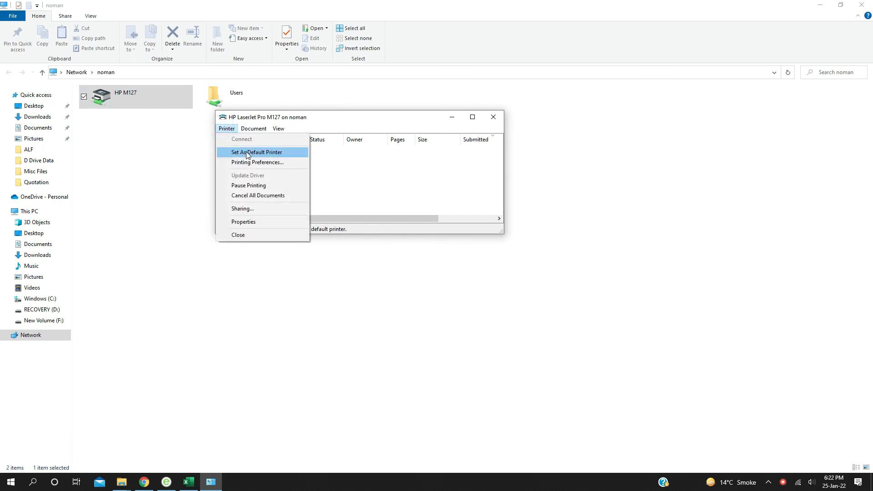
{"action": "left_click", "coordinate": [257, 152]}
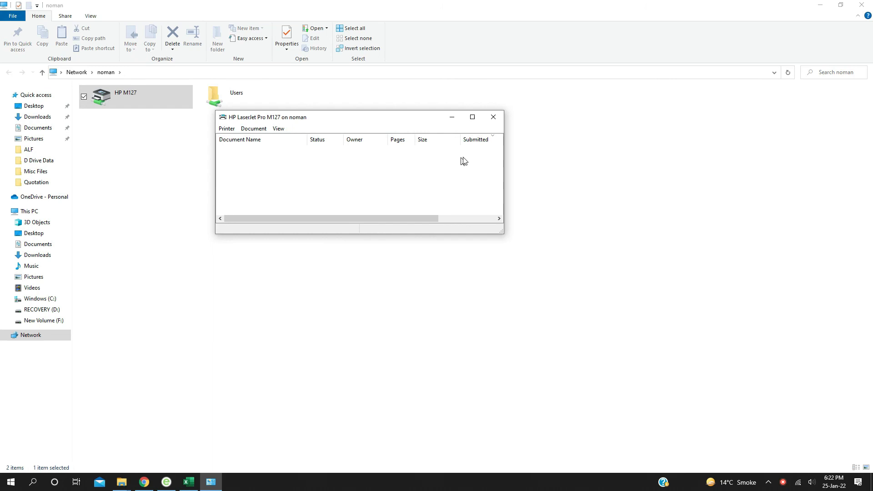
{"action": "left_click", "coordinate": [493, 116]}
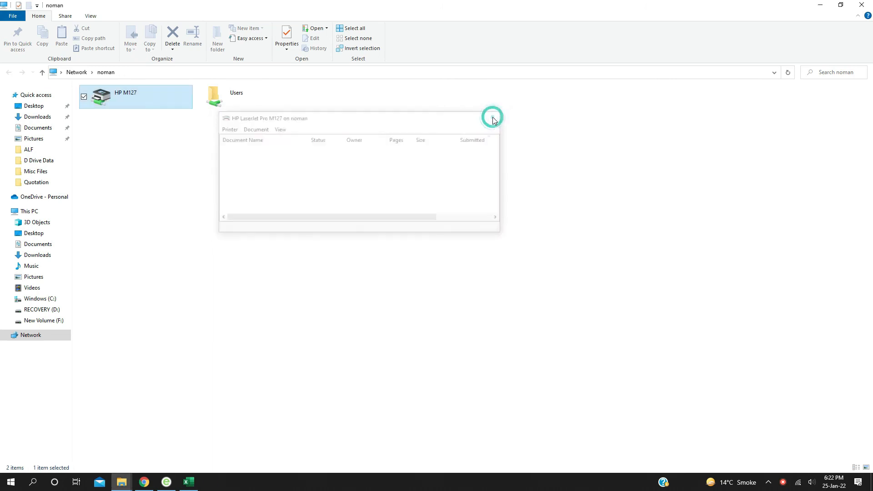
Browse into noman's shared Users folder and its Public subfolder.
{"action": "double_click", "coordinate": [227, 93]}
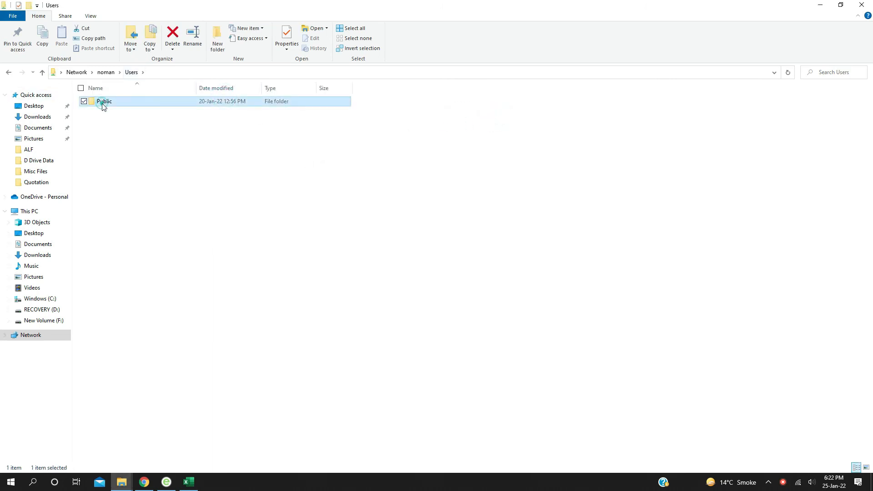
{"action": "double_click", "coordinate": [104, 102]}
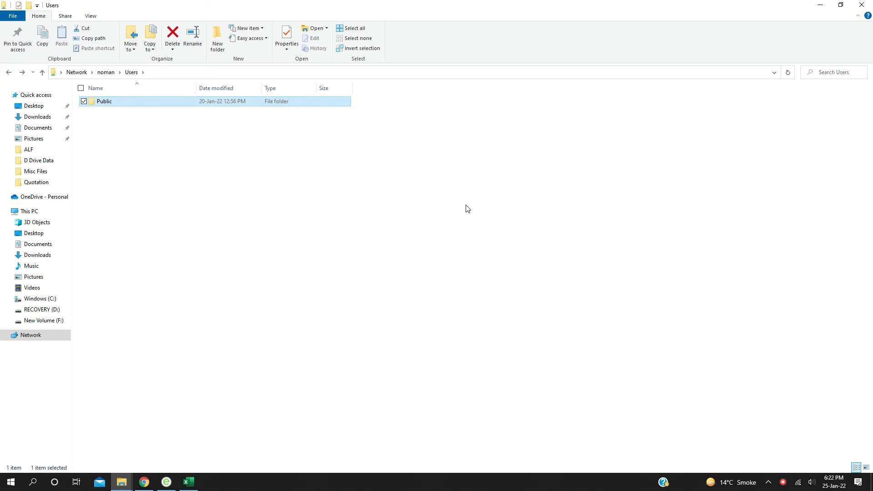
{"action": "mouse_move", "coordinate": [780, 94]}
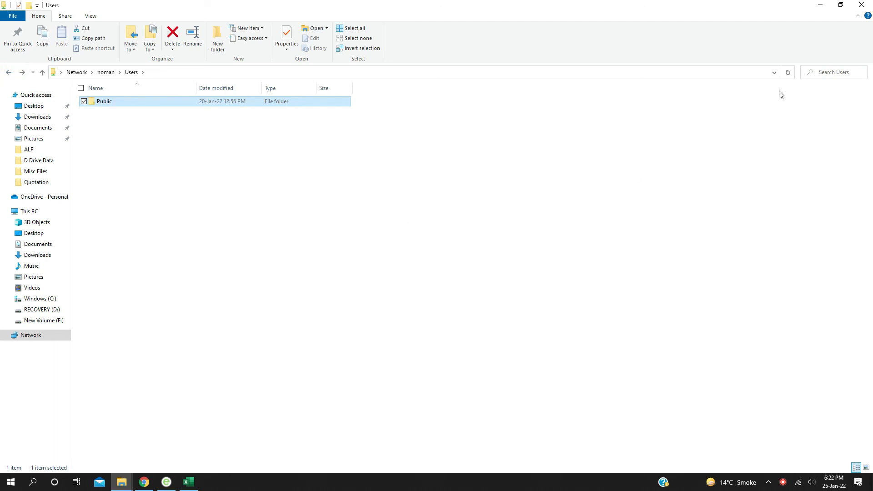